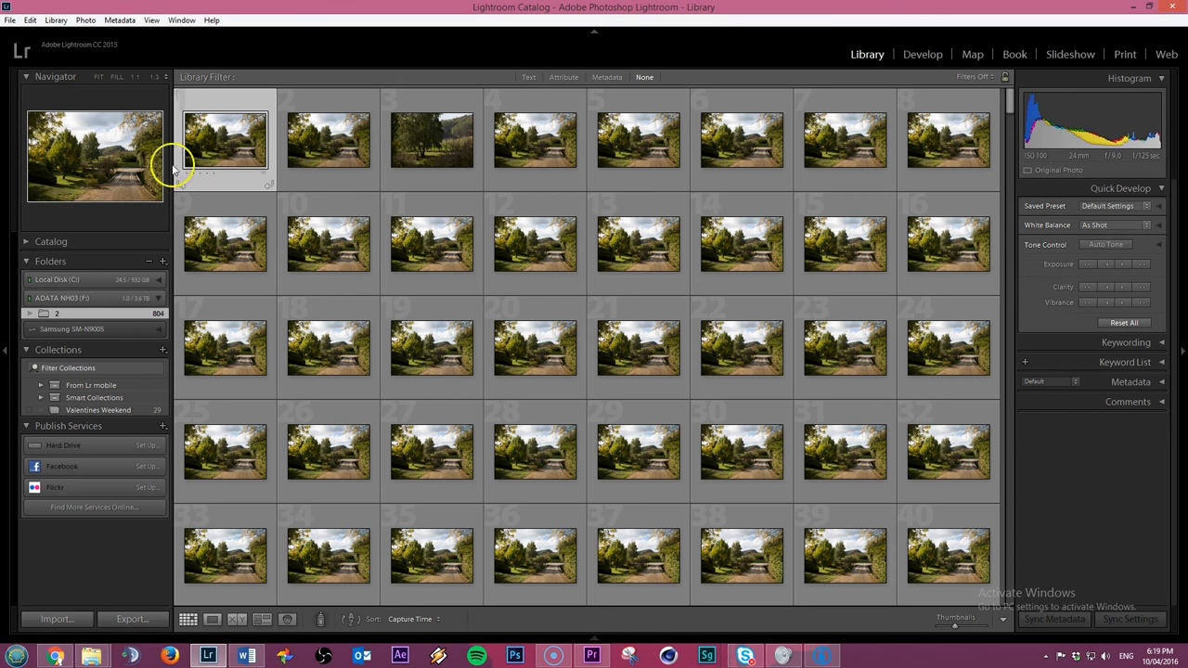
mouse_move(221, 139)
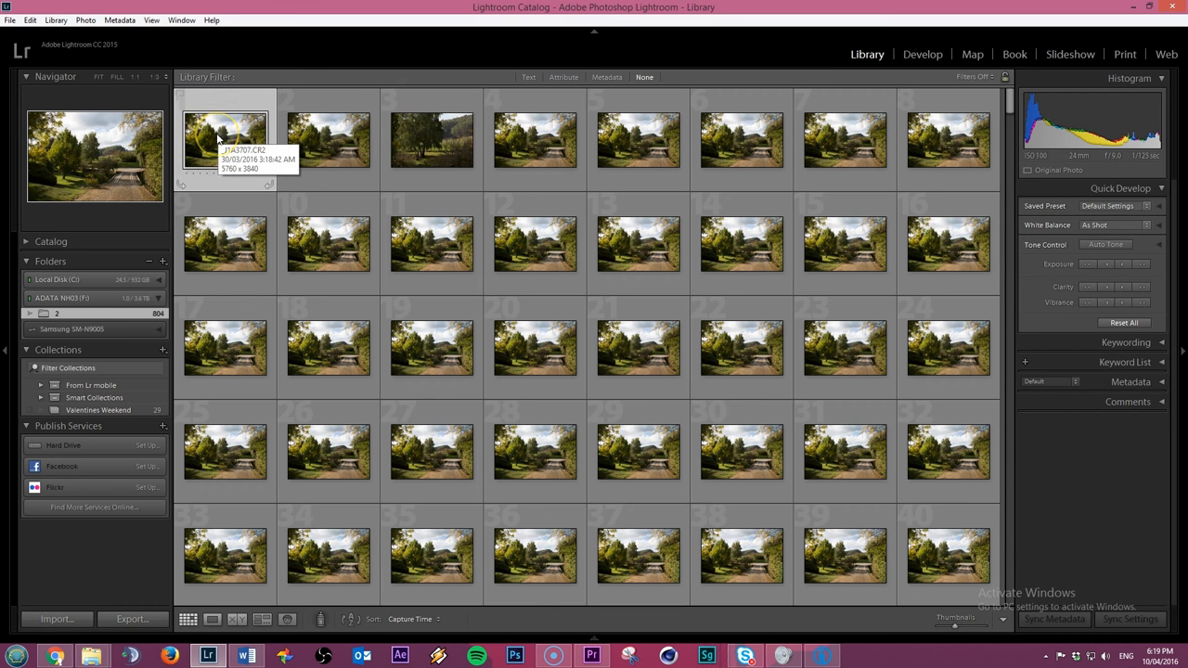
Open the first road-and-bridge thumbnail in Loupe view.
double_click(223, 139)
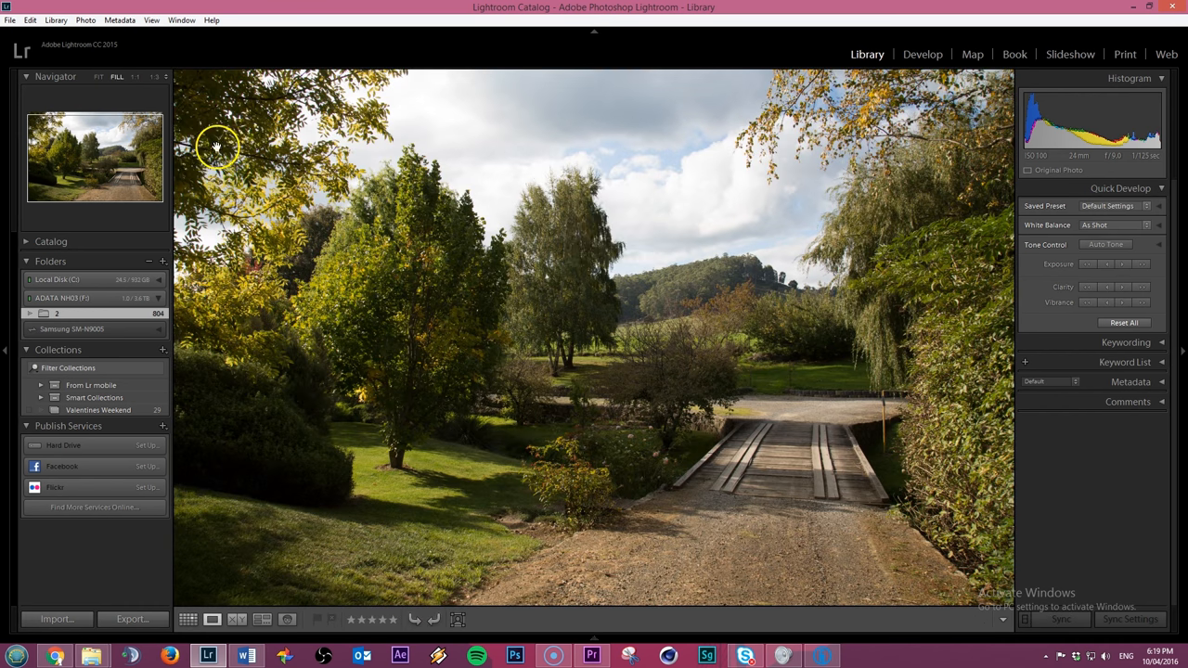
mouse_move(815, 142)
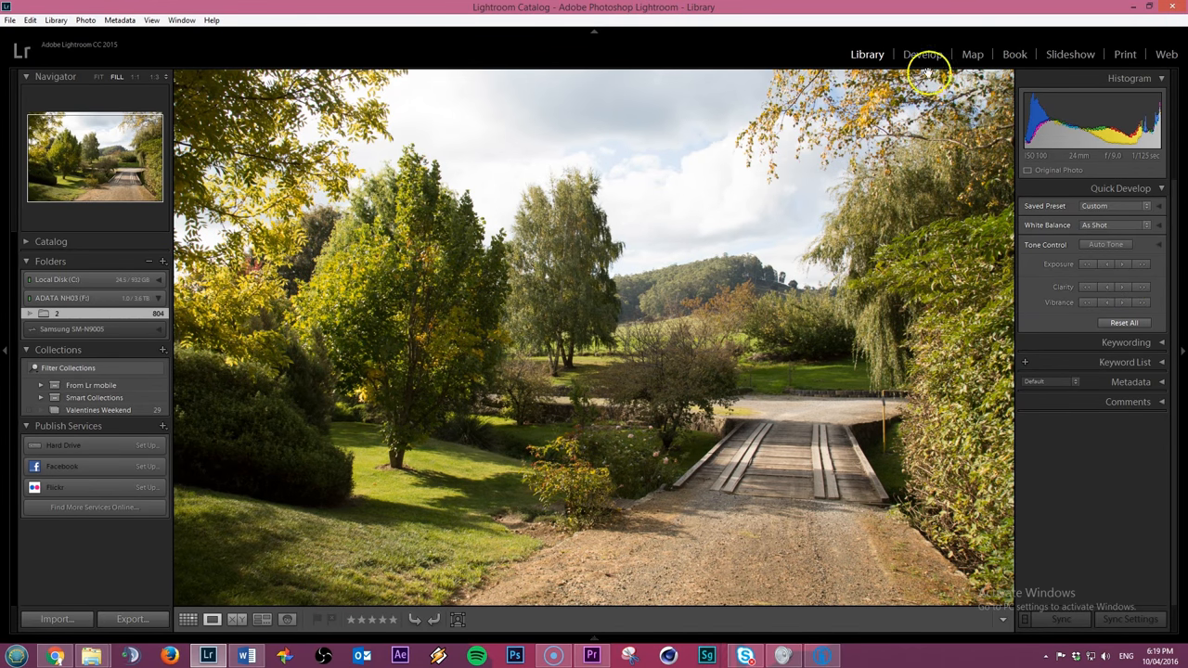
In Develop, set the tone curve to Lights +7 and Darks −8.
left_click(923, 54)
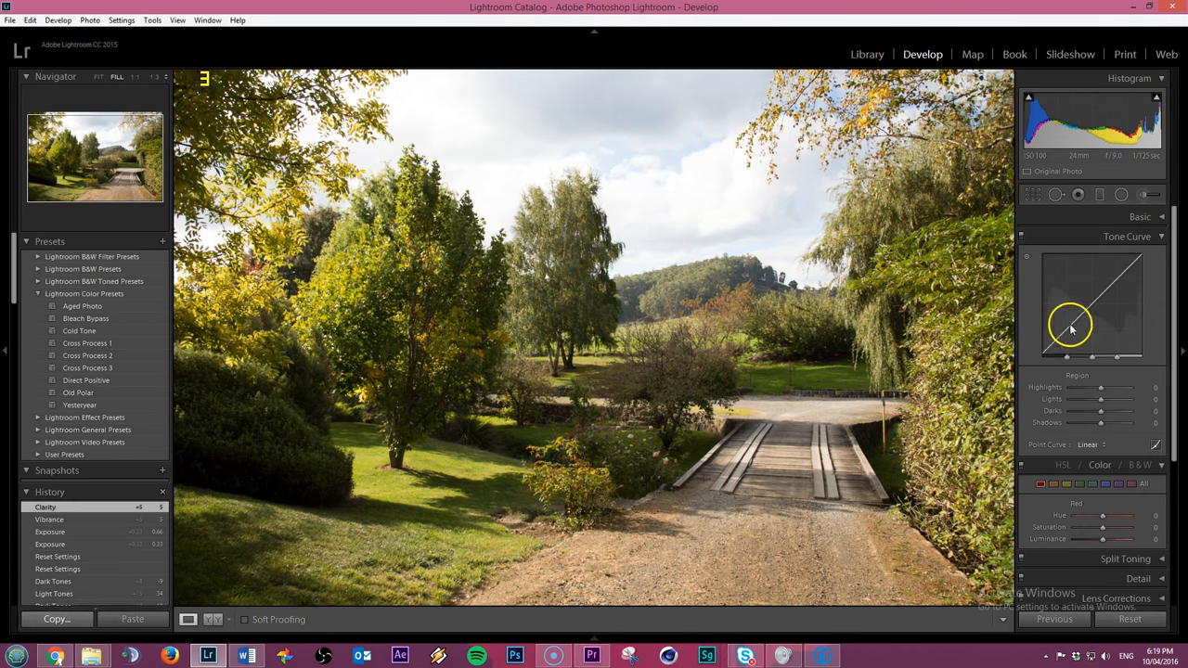
left_click_drag(1070, 327, 1125, 277)
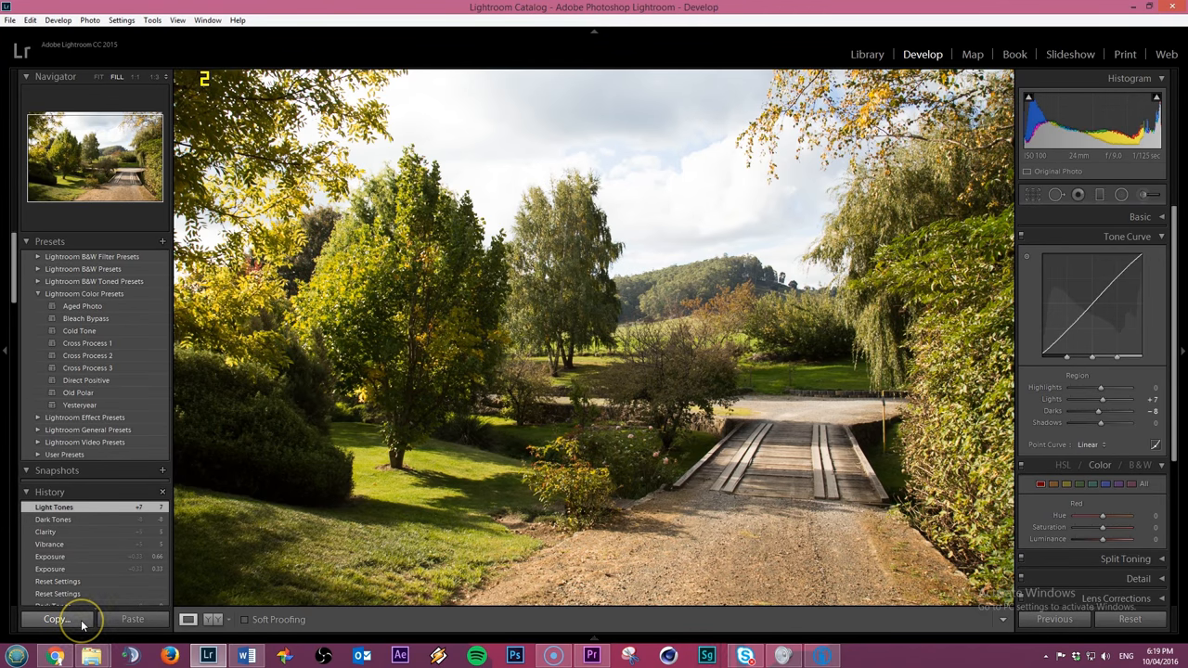
left_click(53, 615)
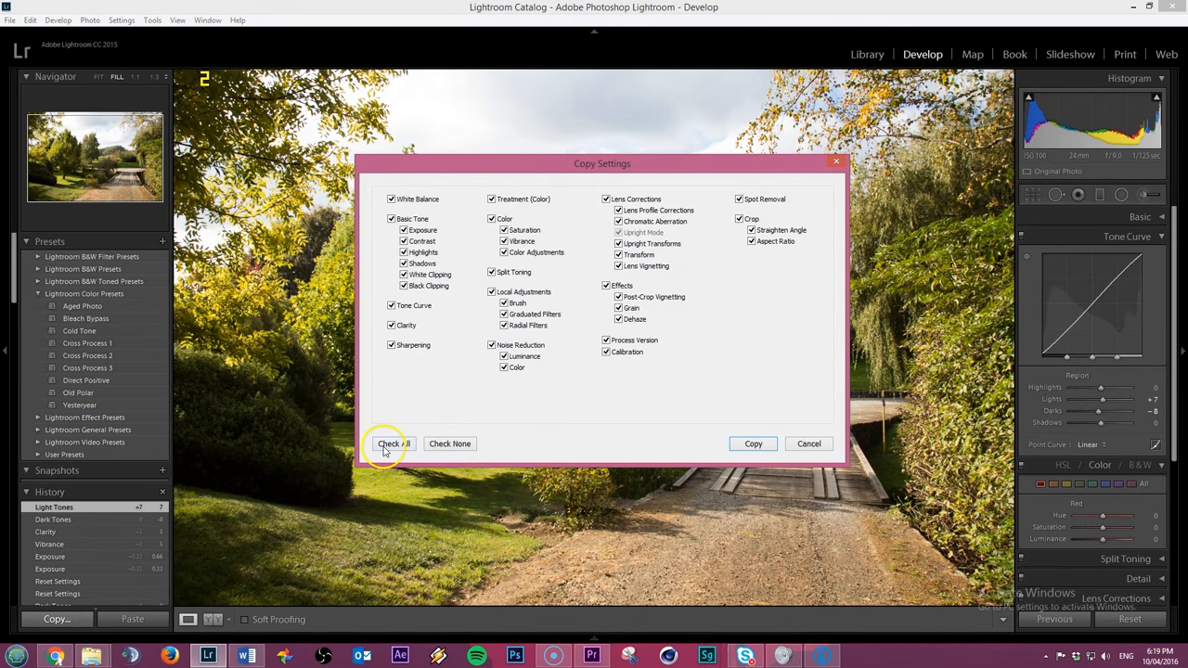
Check all options in the Copy Settings dialog and copy them from the photo.
left_click(393, 443)
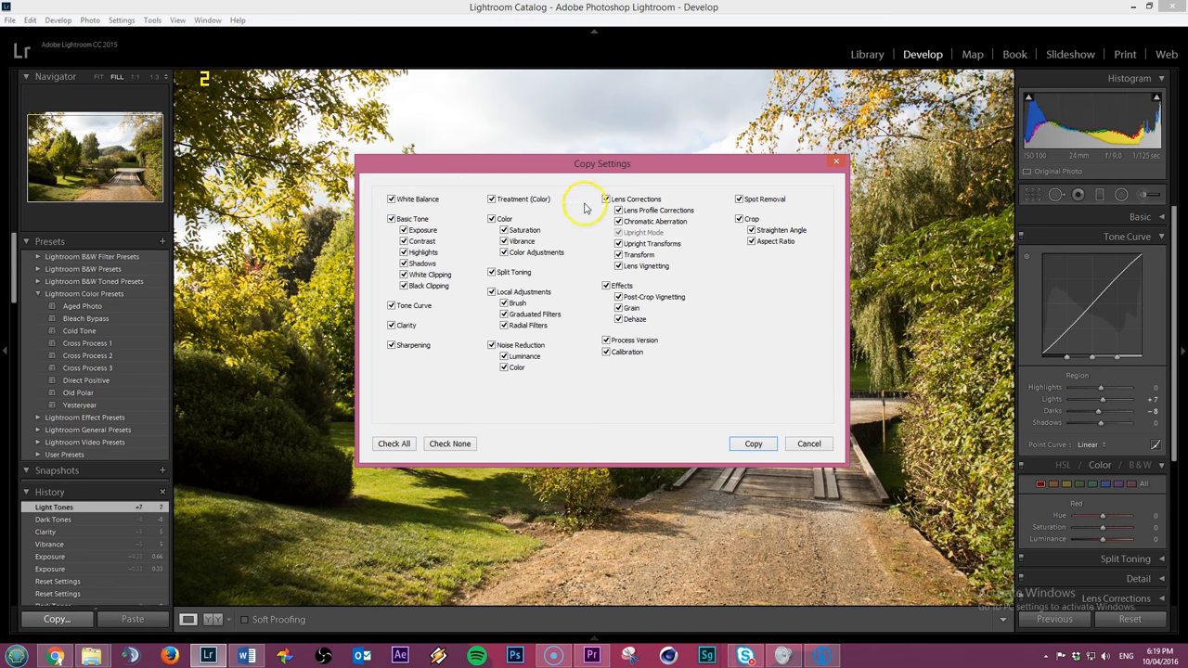
left_click(614, 244)
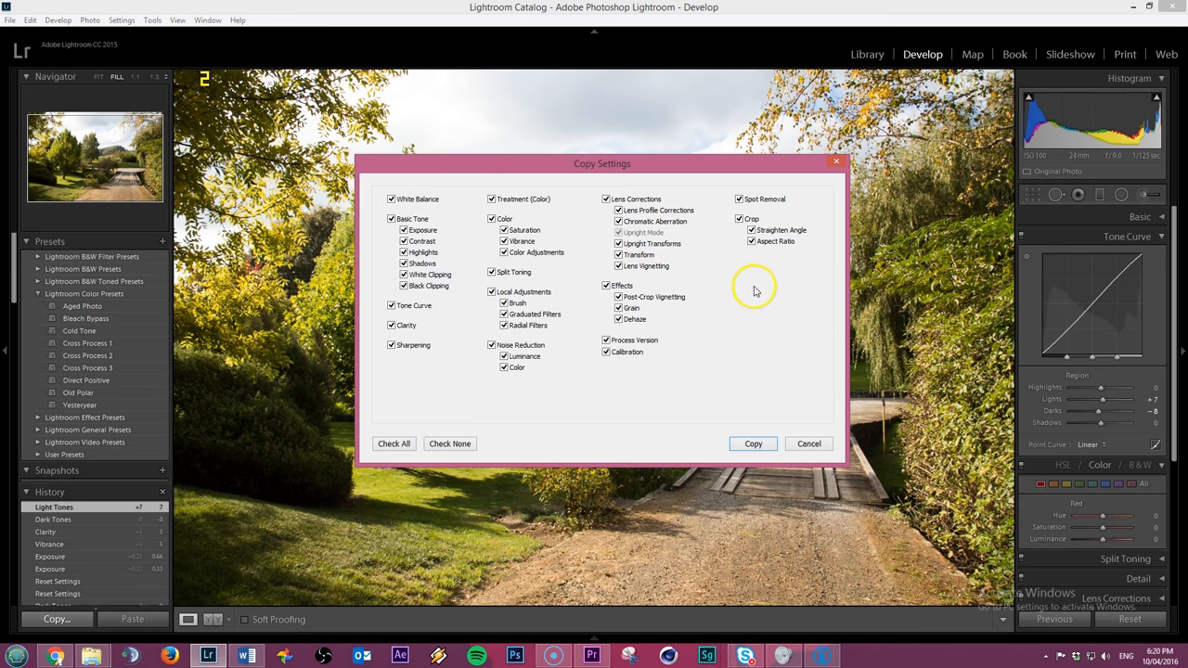
left_click(449, 443)
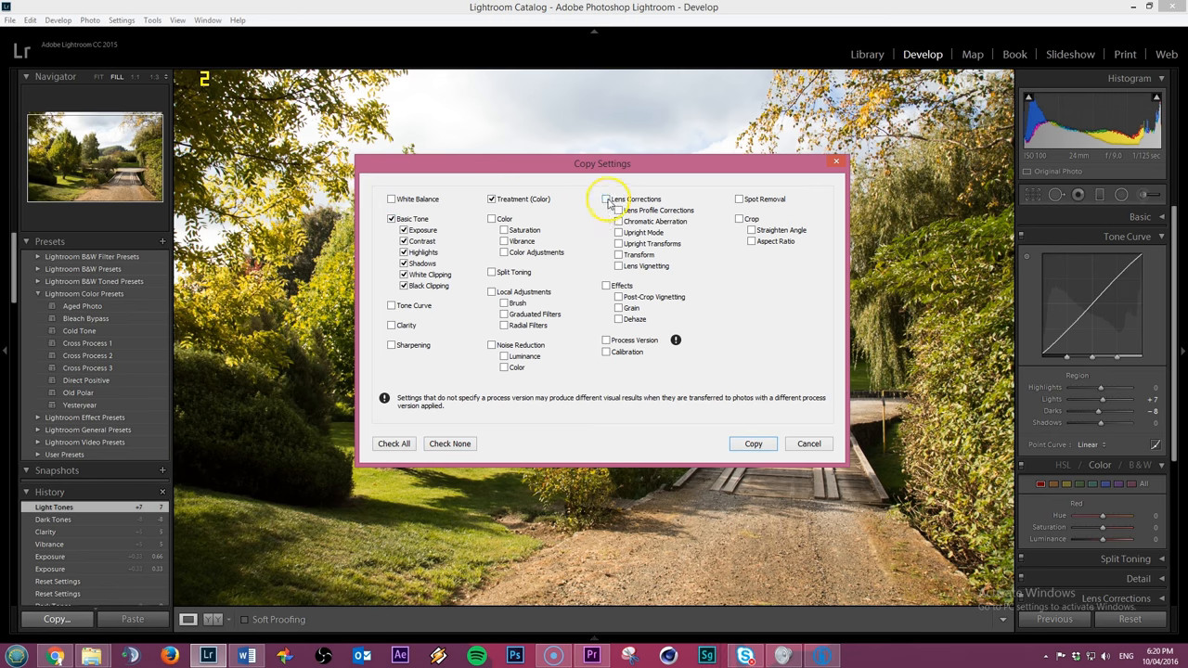
left_click(393, 443)
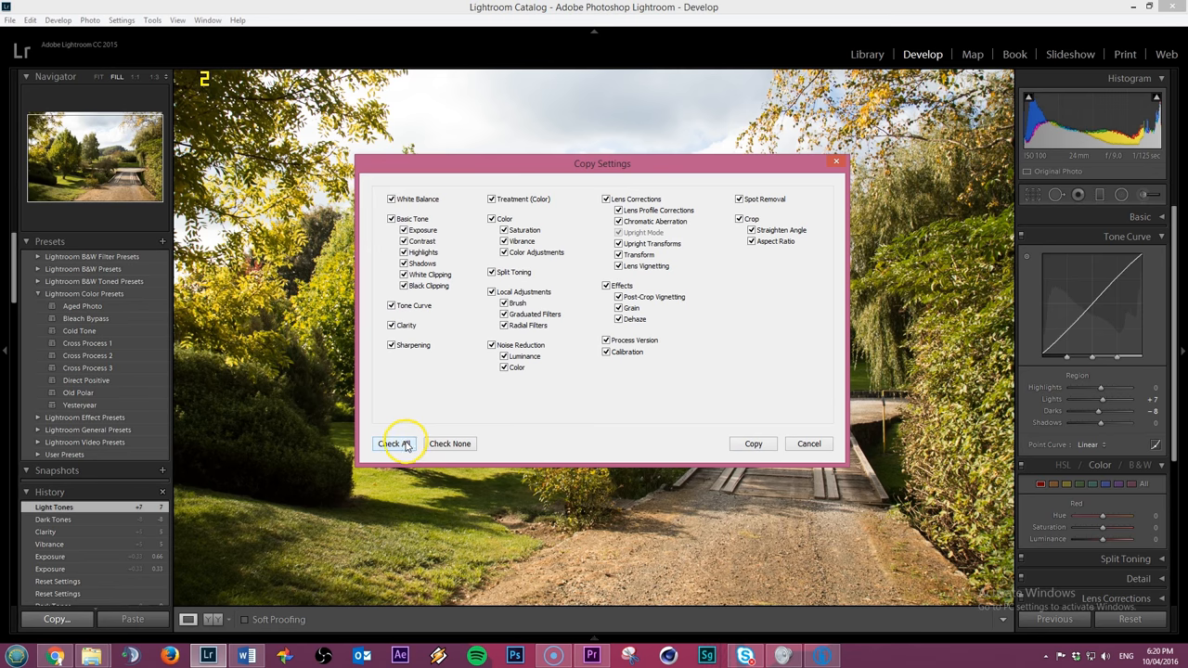
mouse_move(753, 444)
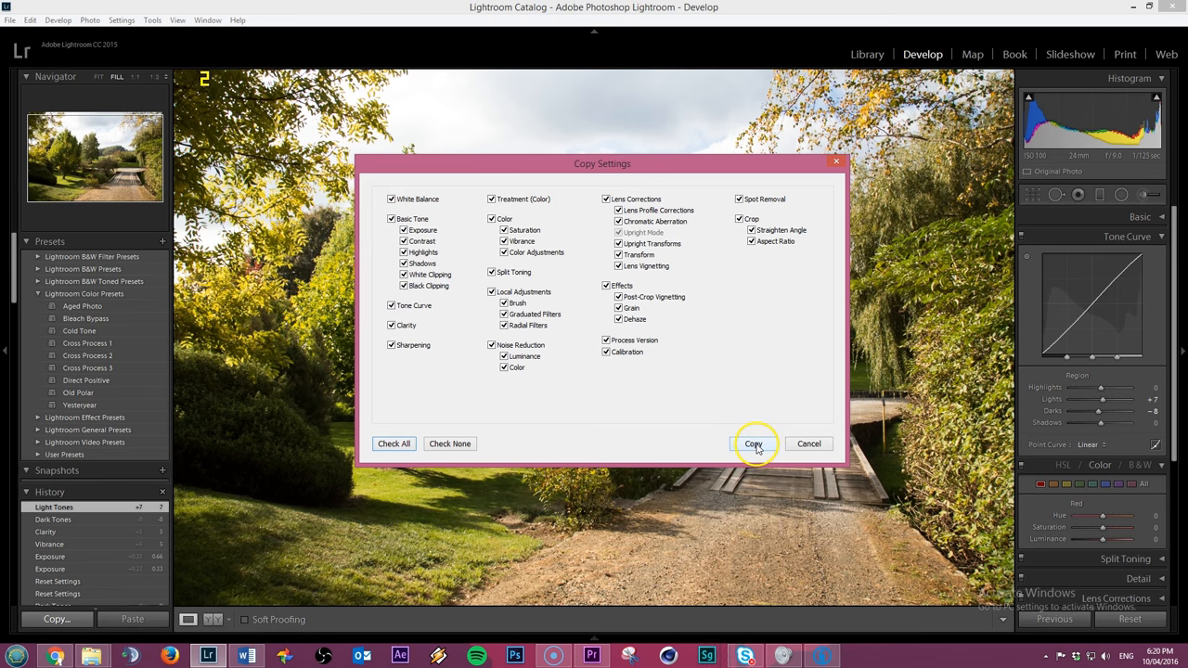
left_click(753, 444)
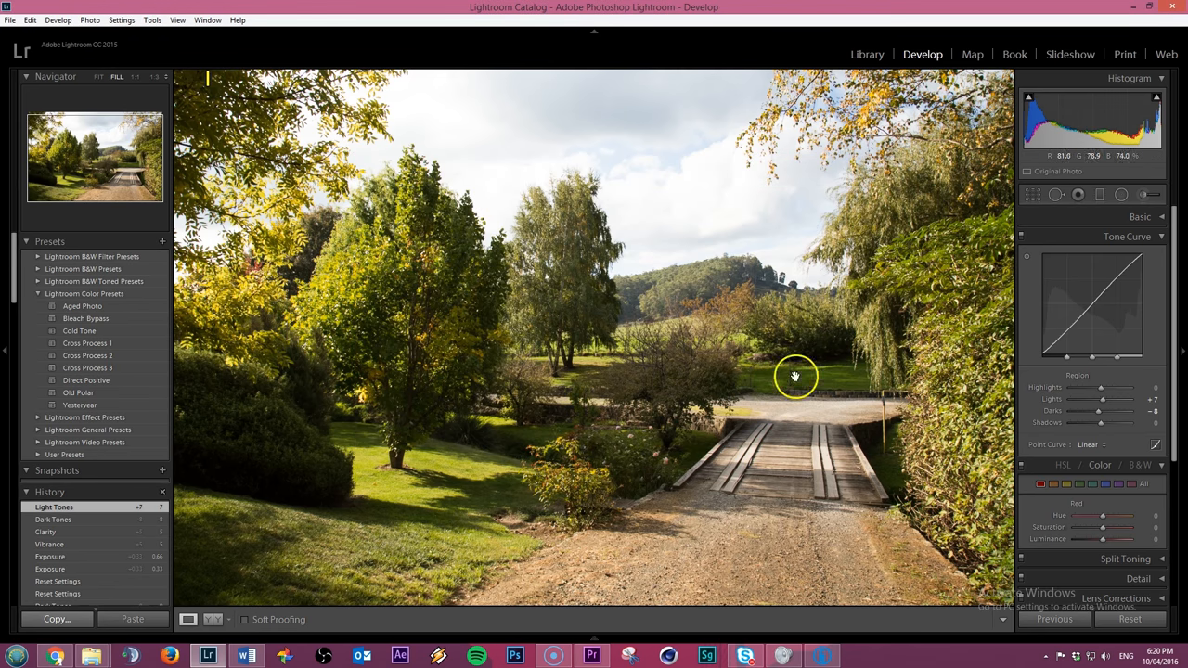
Return to the Library and show all time-lapse photos in Grid view.
left_click(866, 54)
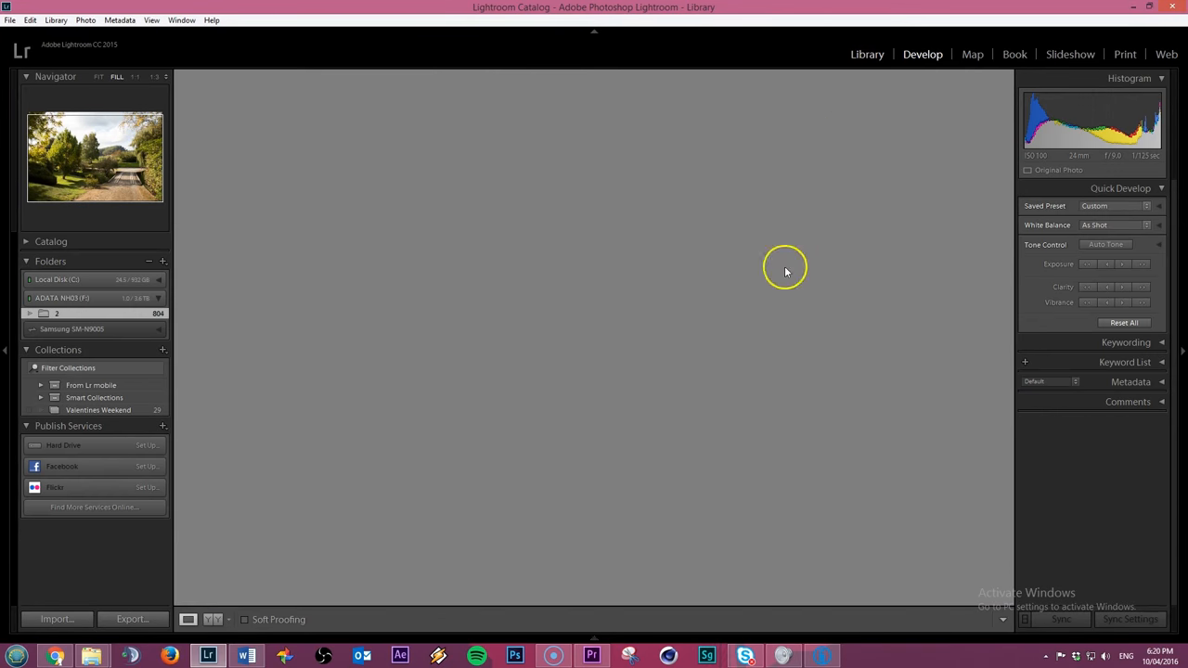
left_click(866, 54)
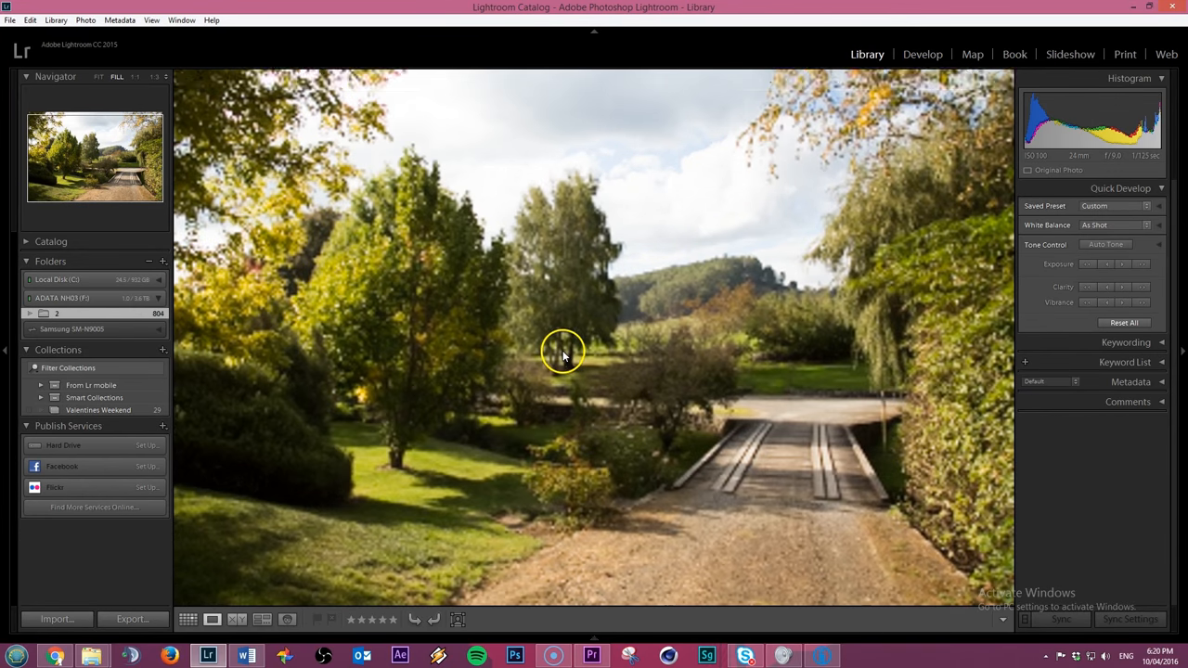
left_click(188, 619)
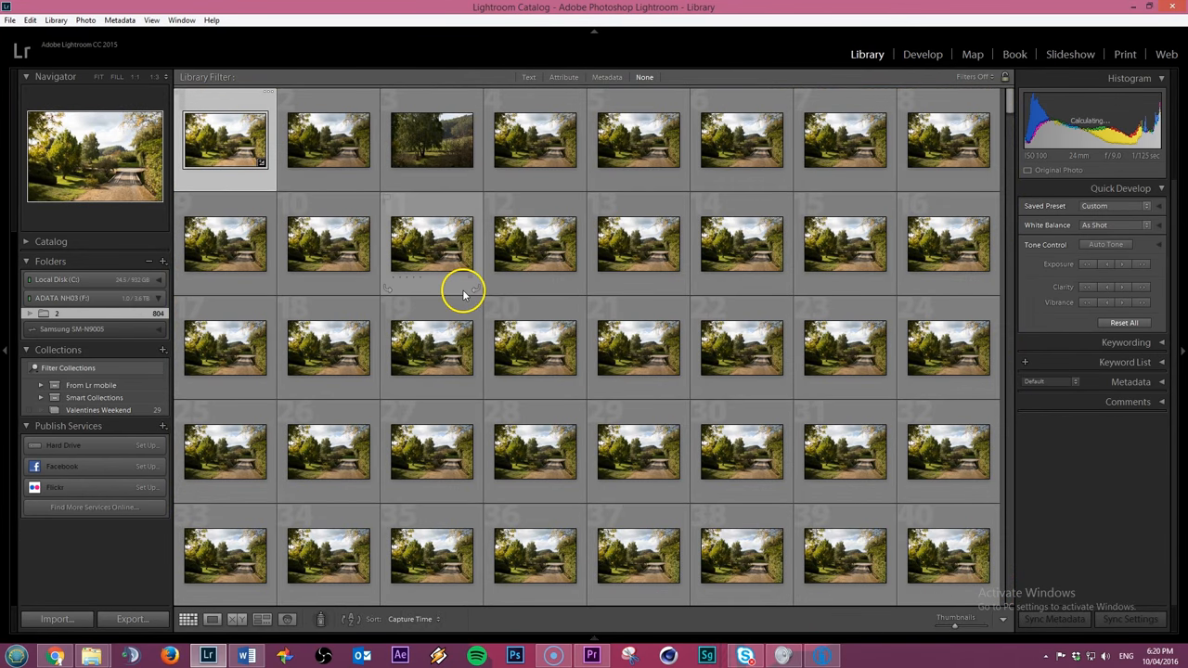
mouse_move(248, 162)
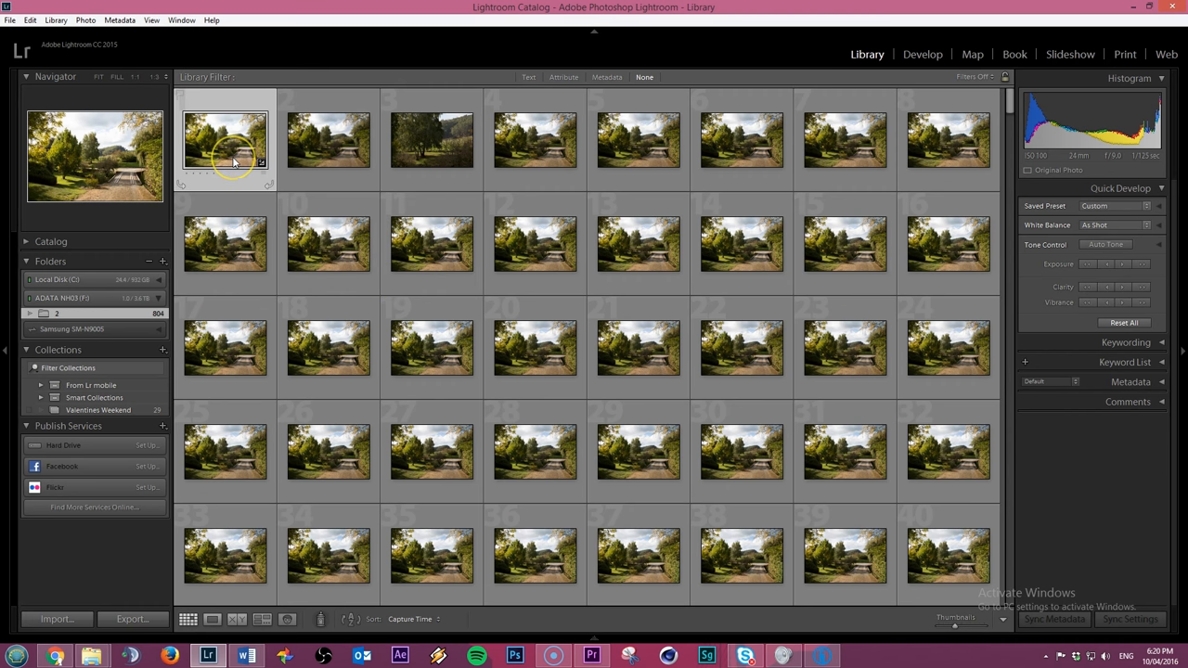
mouse_move(233, 168)
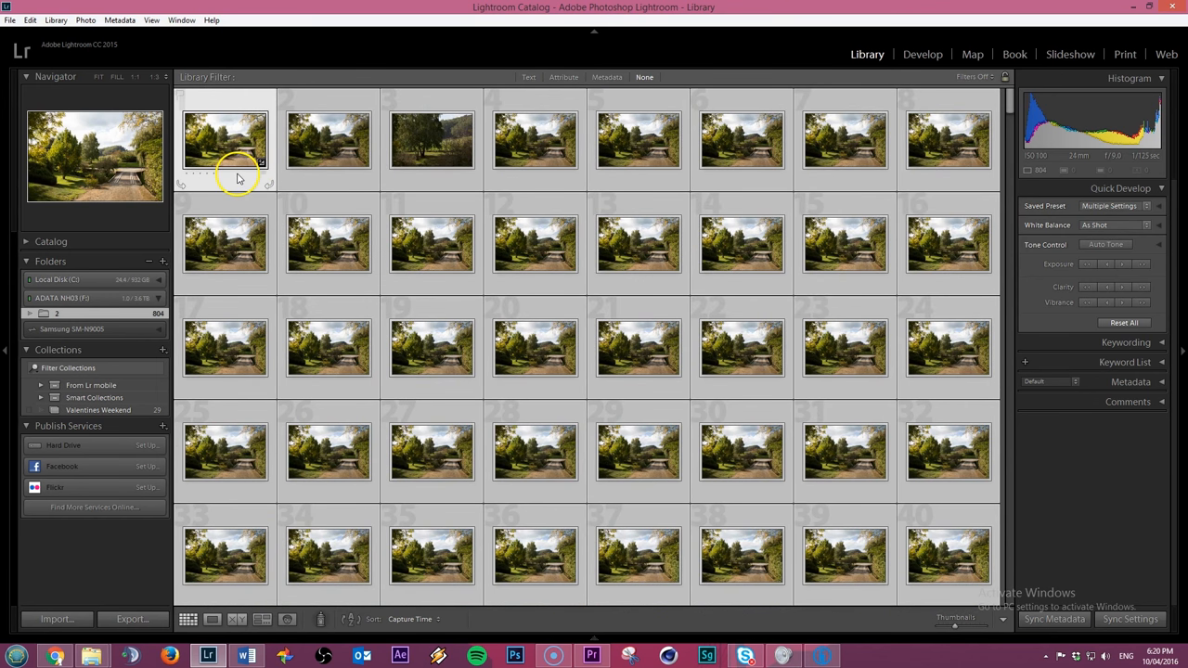
mouse_move(243, 181)
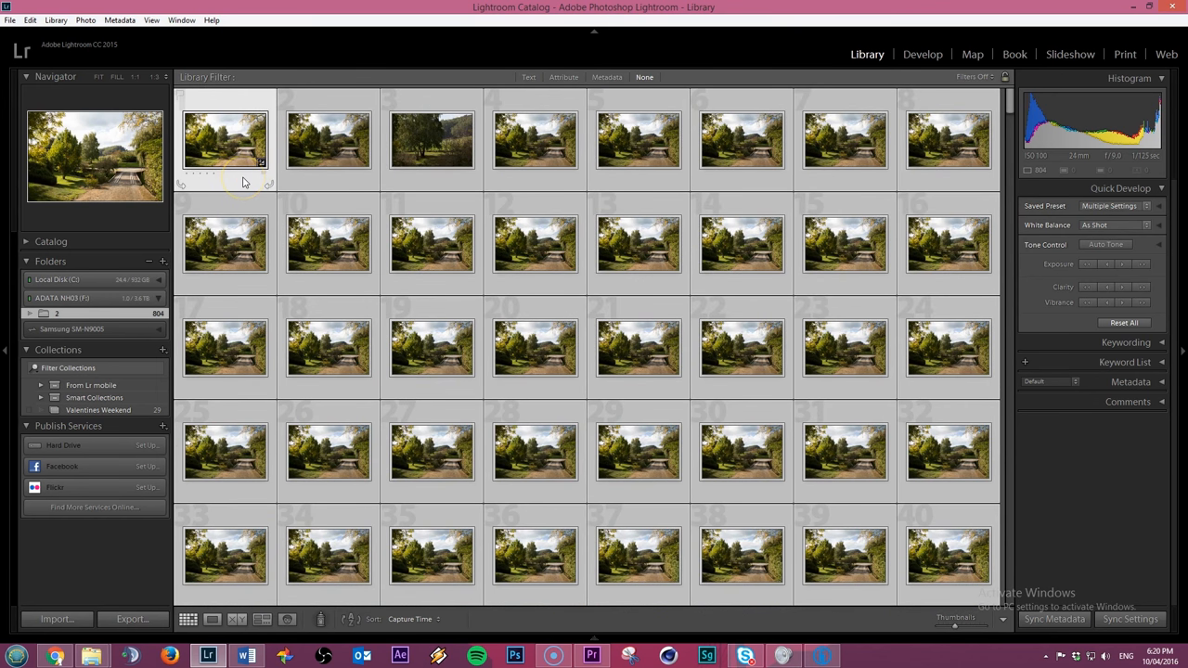
Deselect the first photo and paste the copied settings onto the rest.
left_click(328, 139)
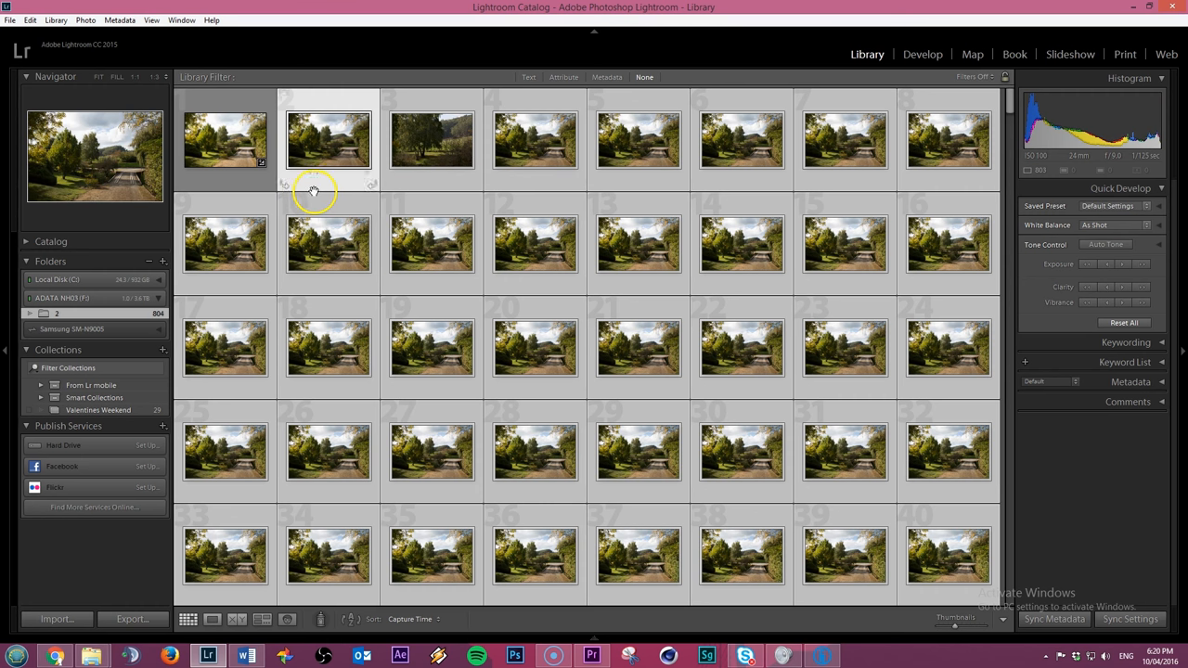
mouse_move(352, 189)
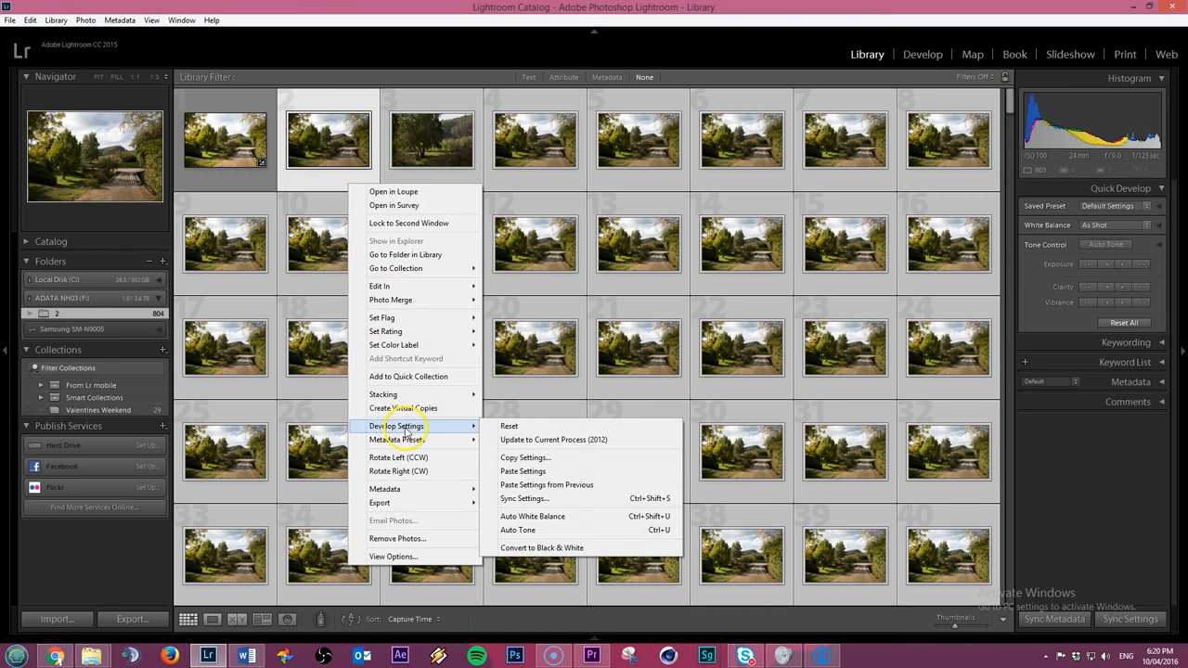
mouse_move(524, 472)
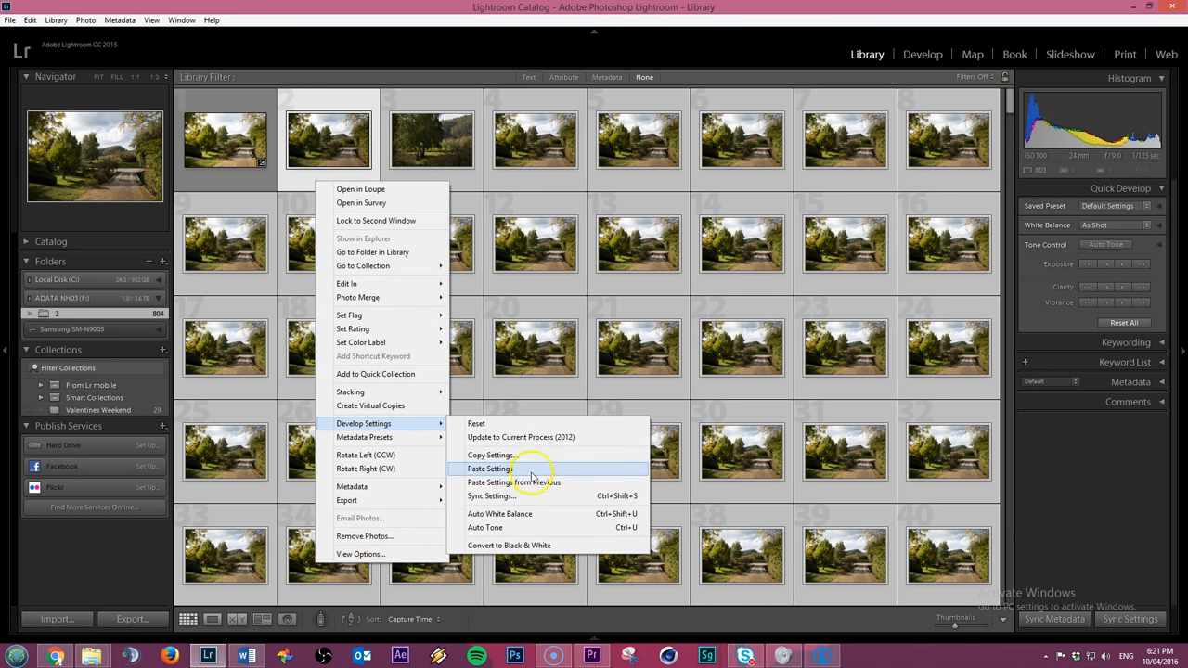
left_click(489, 469)
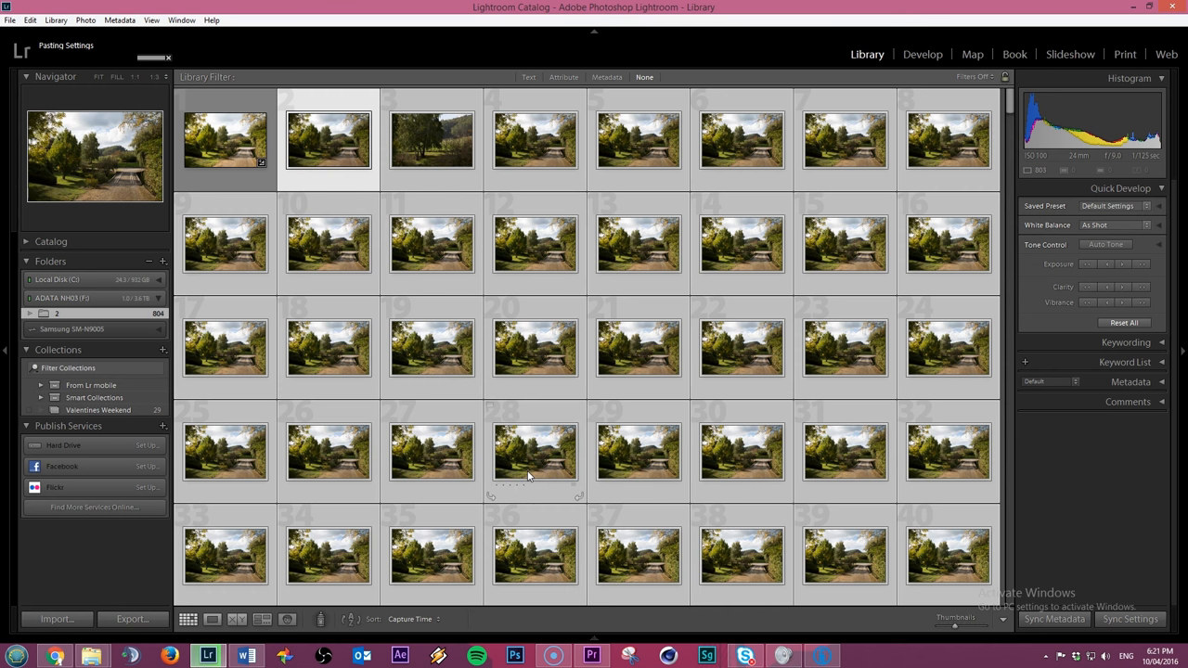
mouse_move(386, 90)
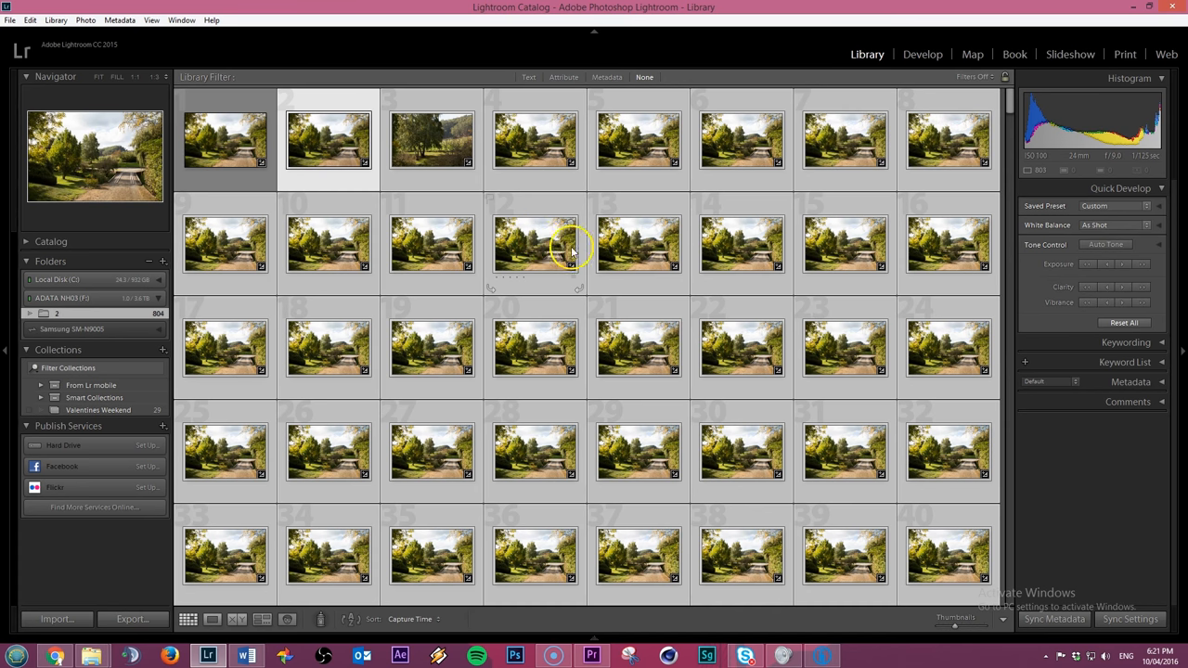
Scroll through the grid to confirm every thumbnail shows the pasted edits.
scroll("down", 3)
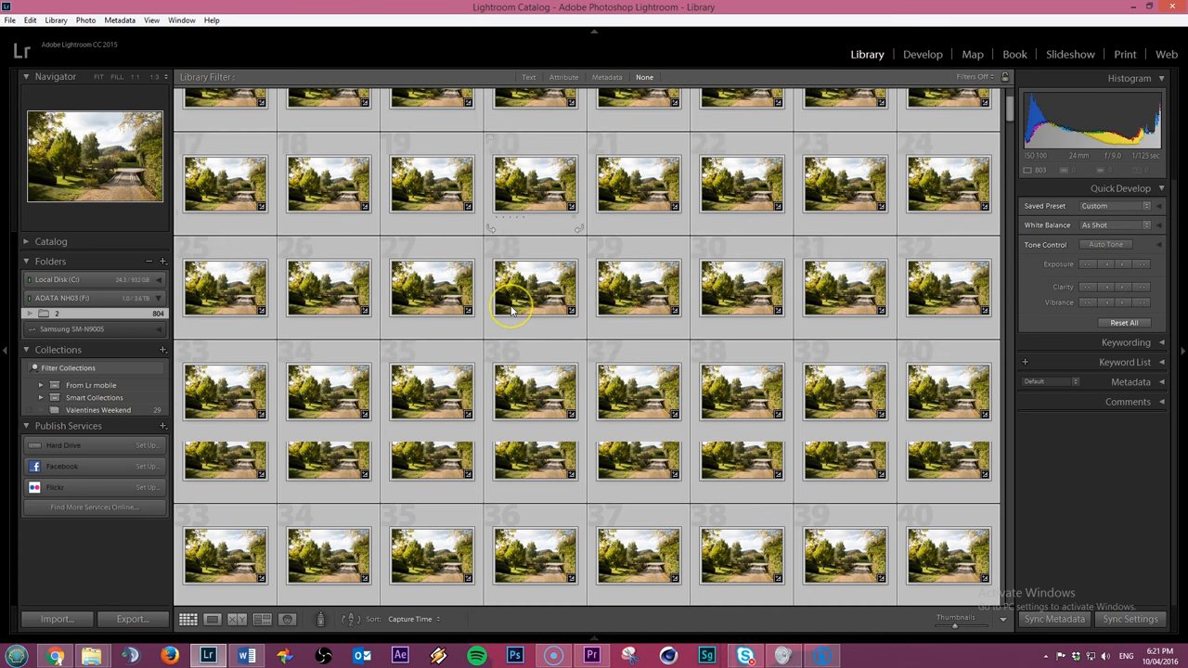
scroll("down", 3)
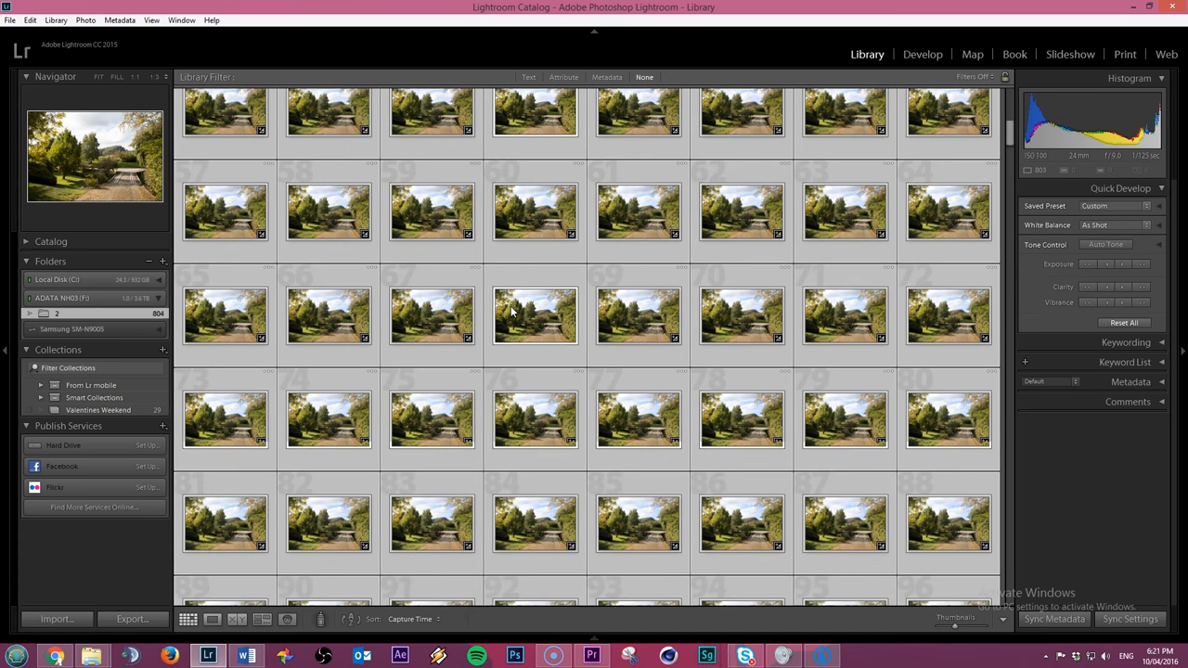
scroll("down", 3)
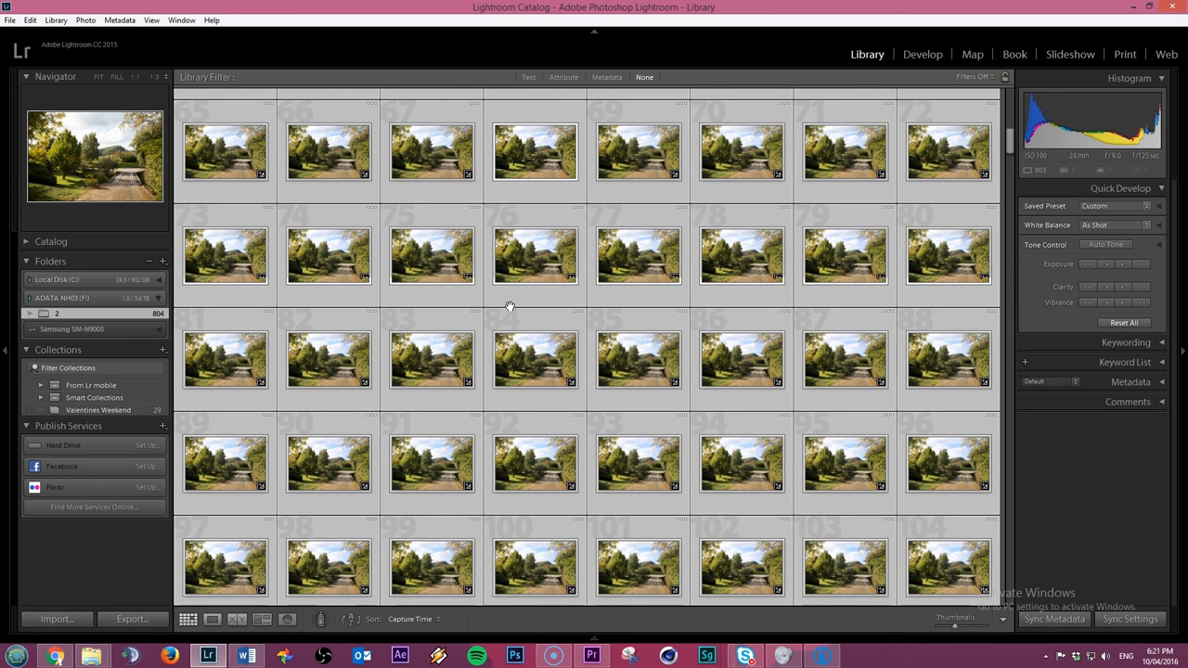